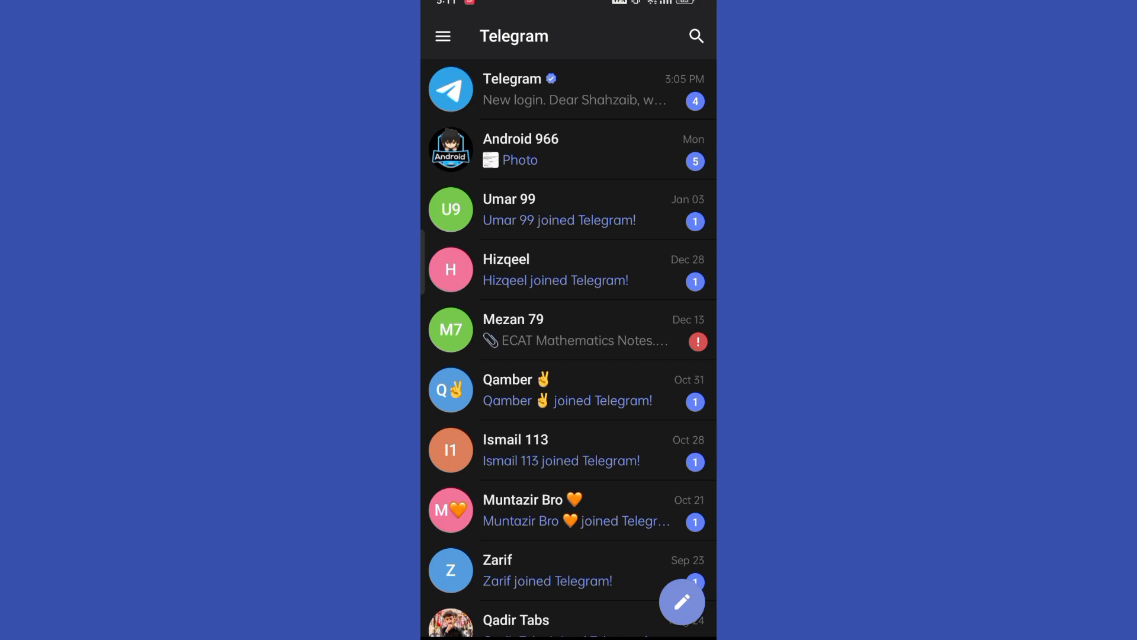
Step: Reach the Android app's Settings screen from the side drawer and scroll through its options
left_click(442, 36)
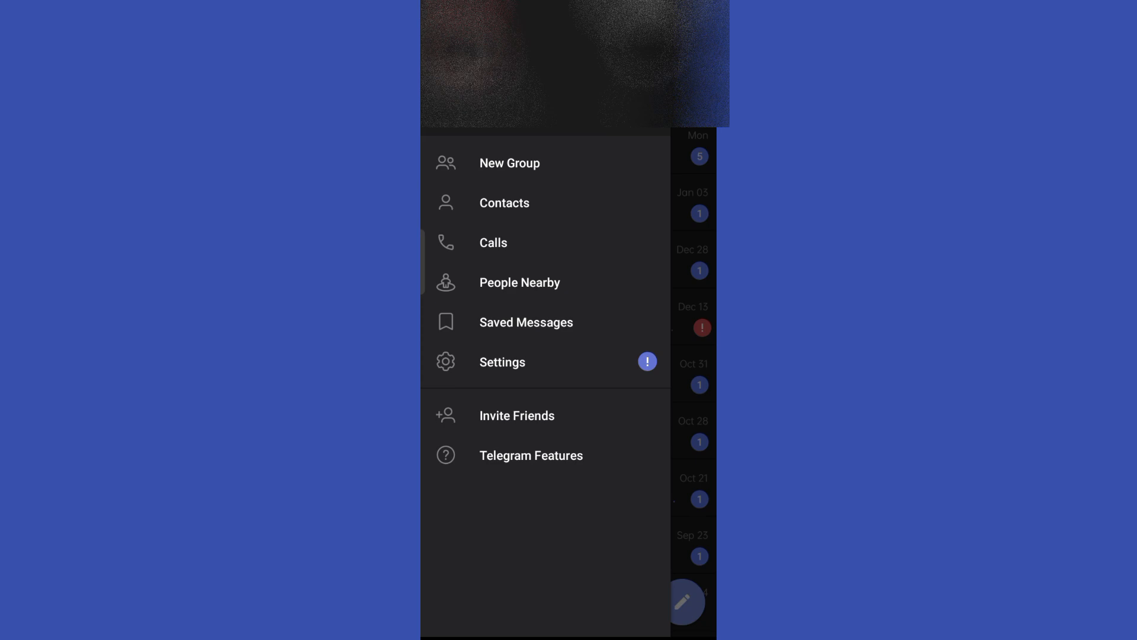
left_click(503, 361)
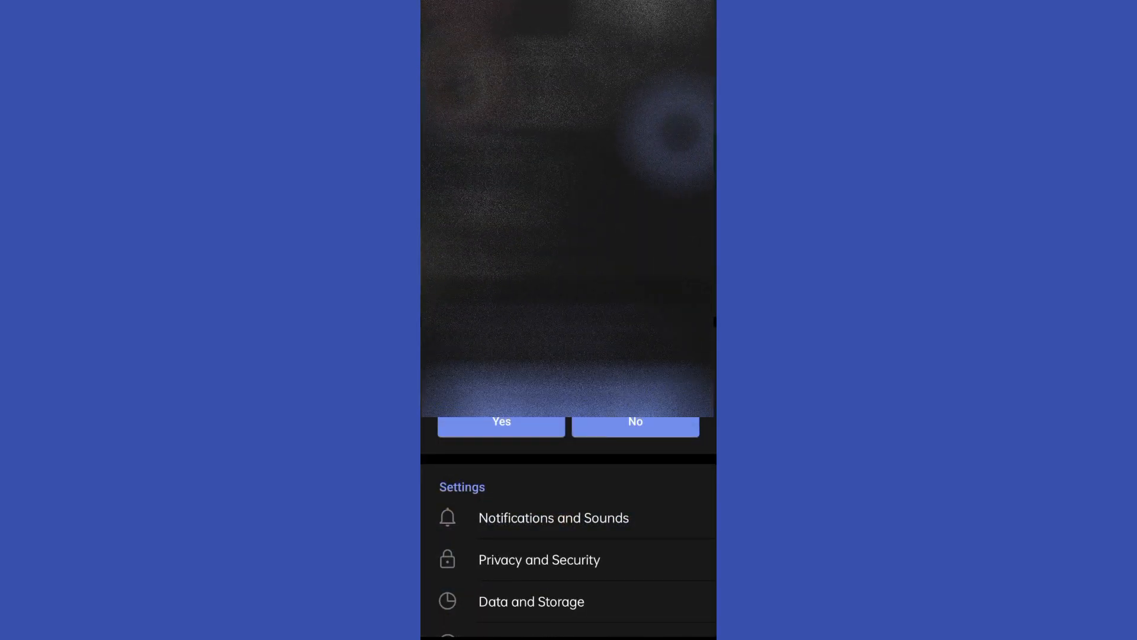
scroll("down", 3)
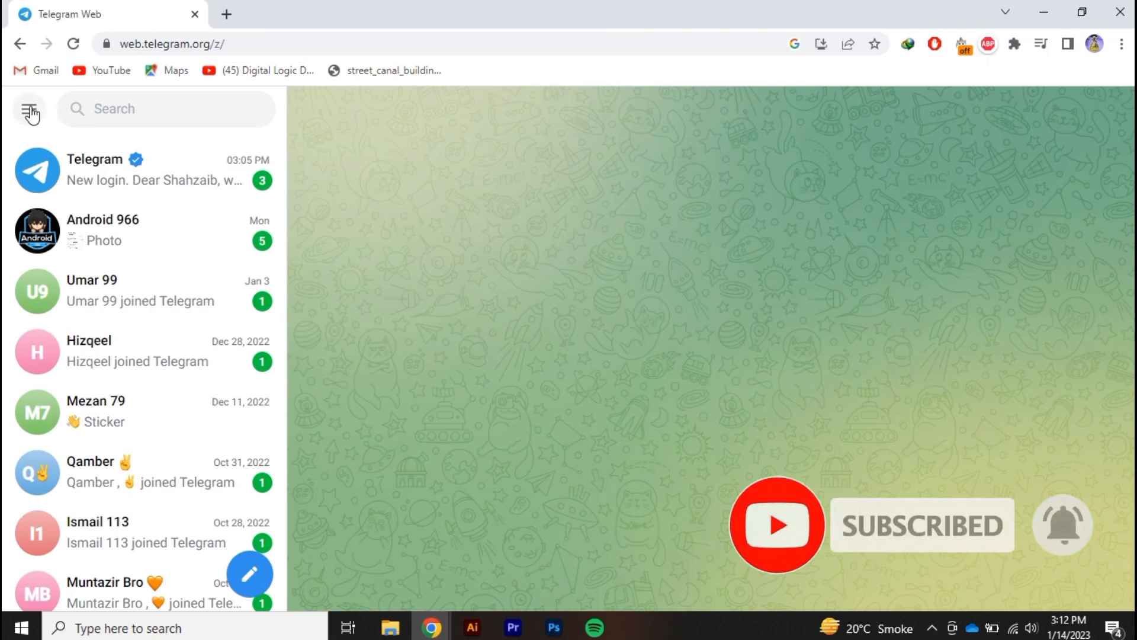
Step: Reach Privacy and Security in Telegram Web and scroll to its end, showing no sensitive-content toggle
left_click(28, 109)
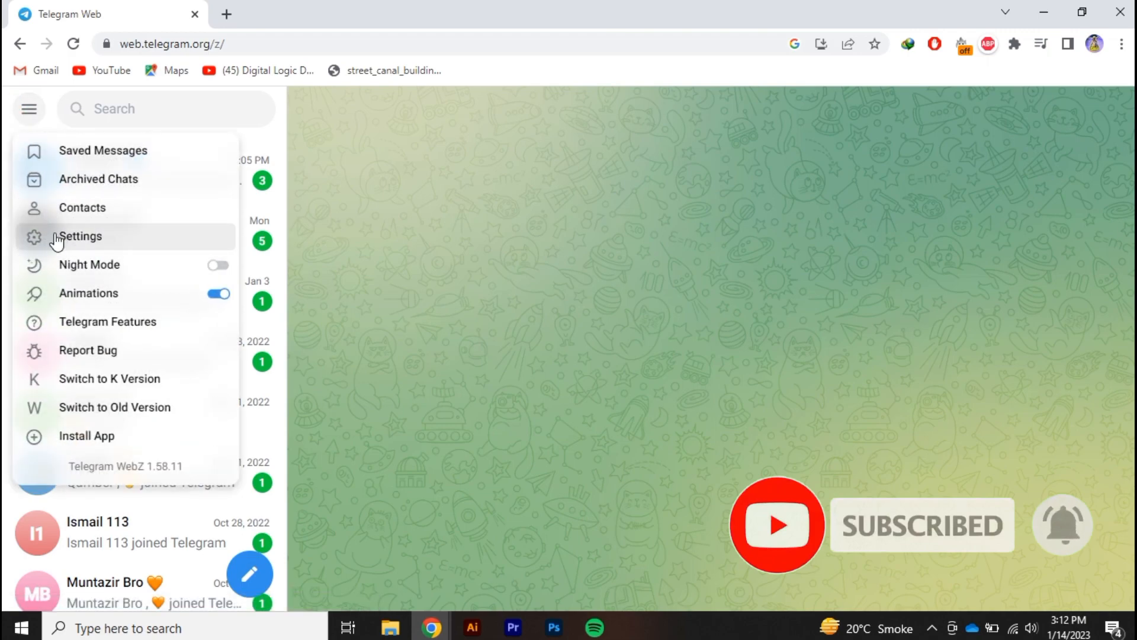
left_click(79, 236)
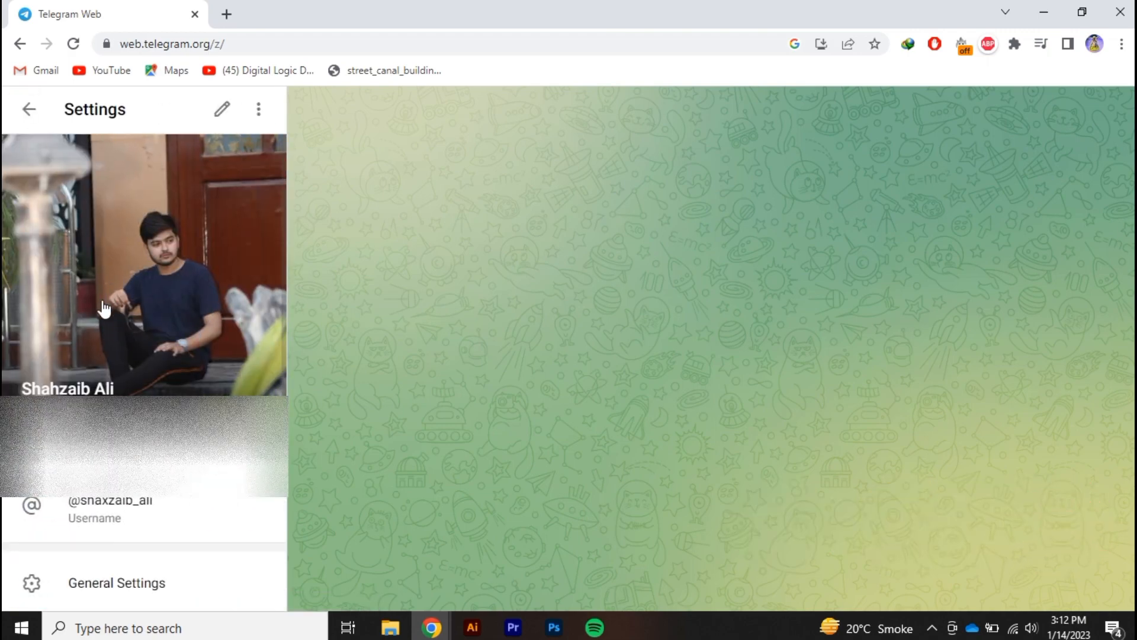
scroll("down", 3)
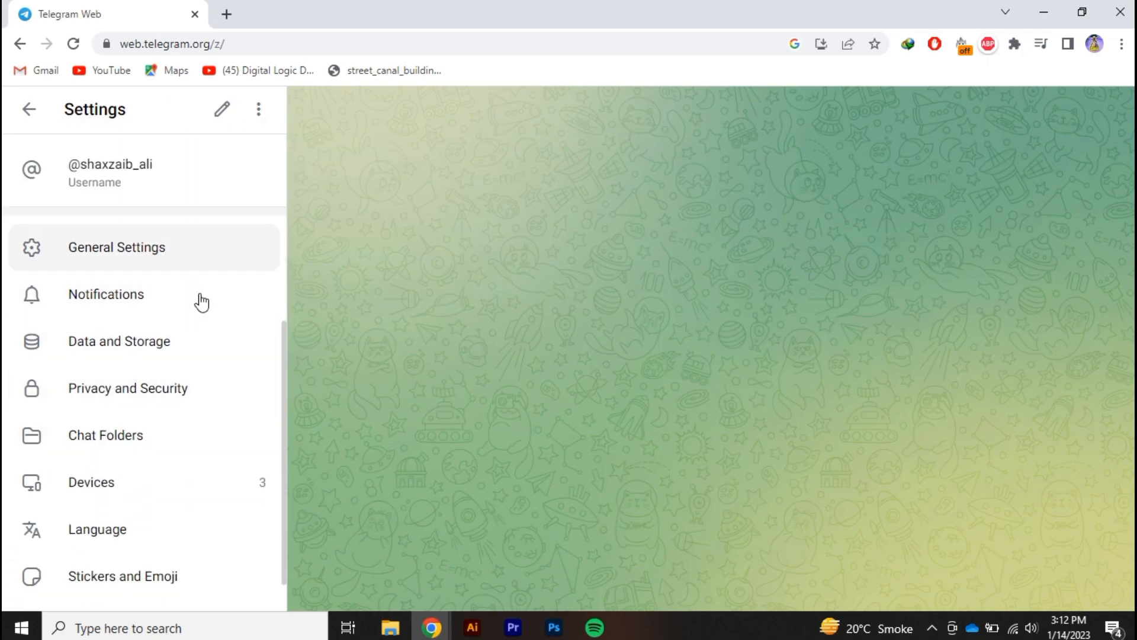
left_click(128, 389)
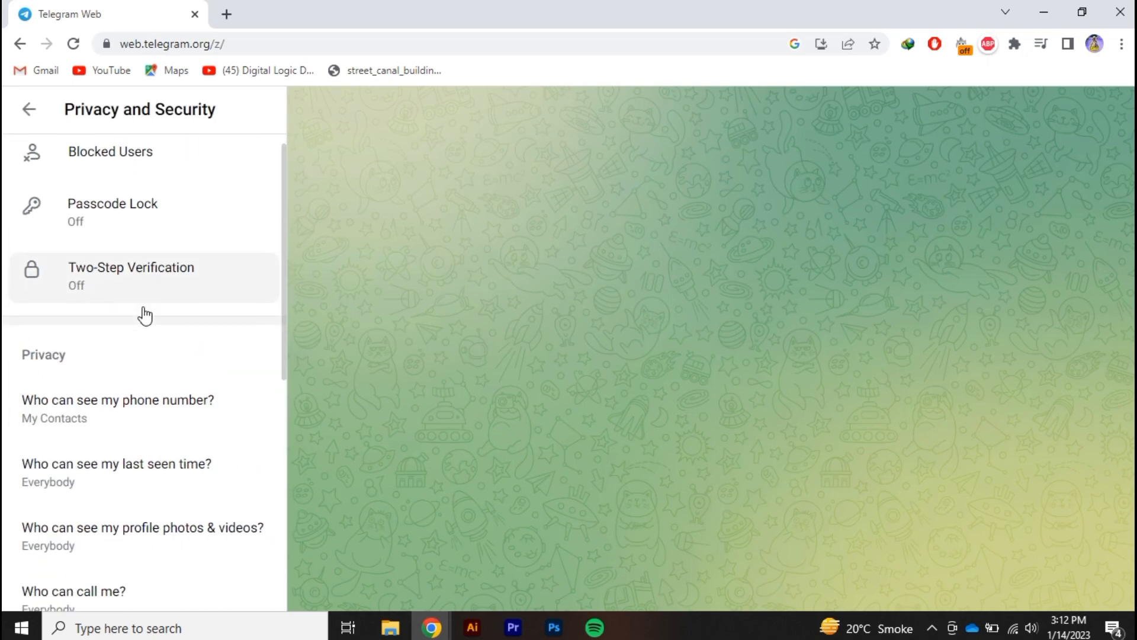
scroll("down", 3)
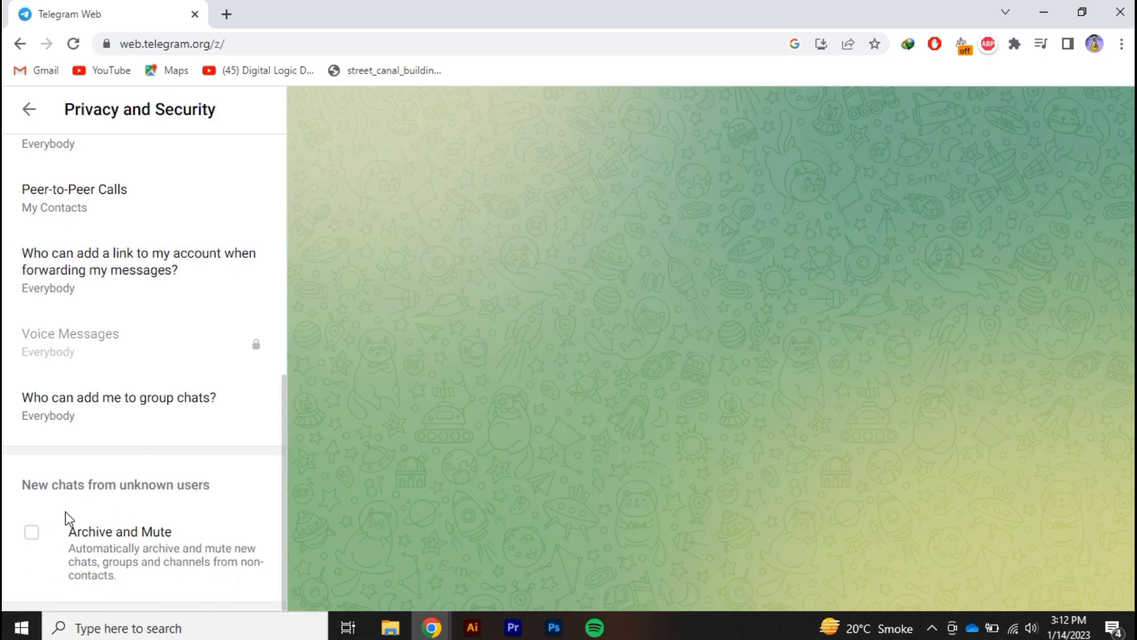
mouse_move(165, 540)
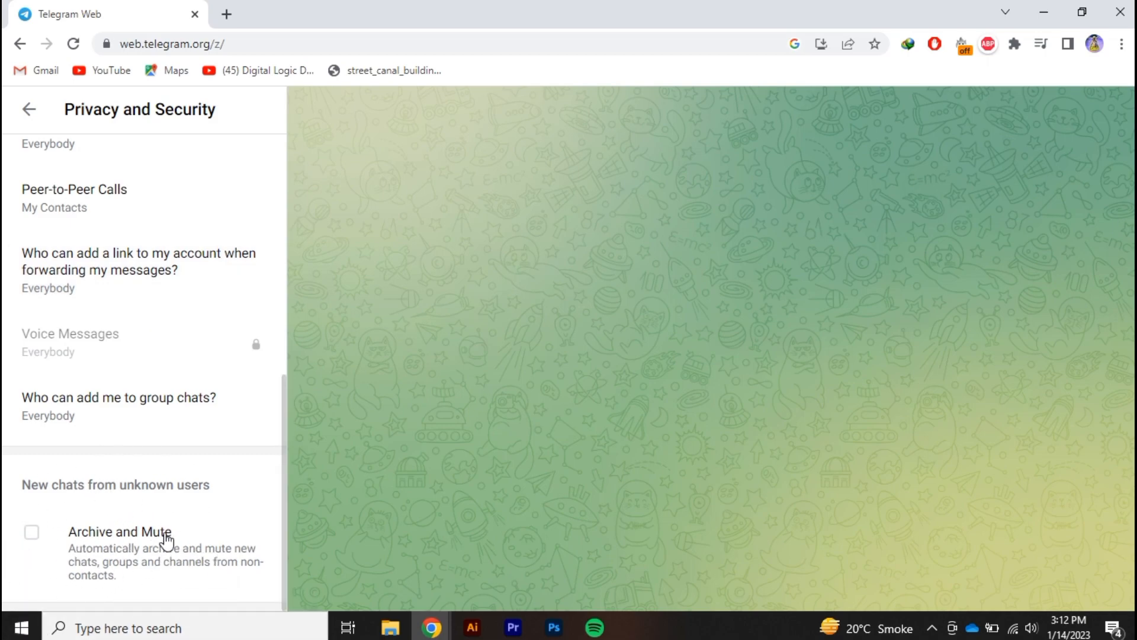
mouse_move(127, 508)
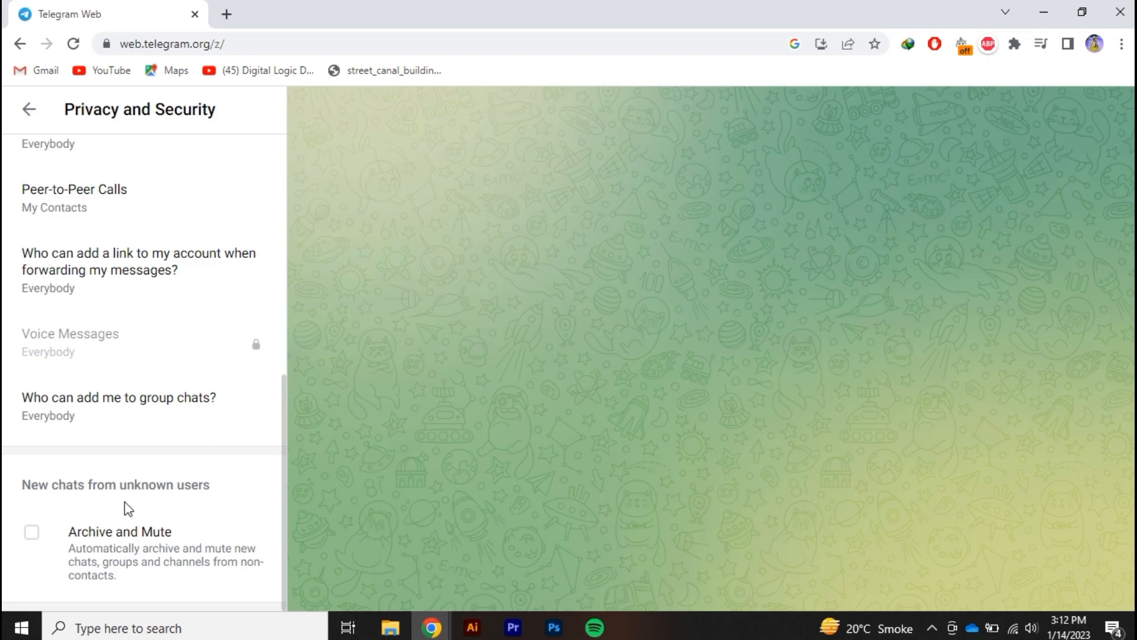